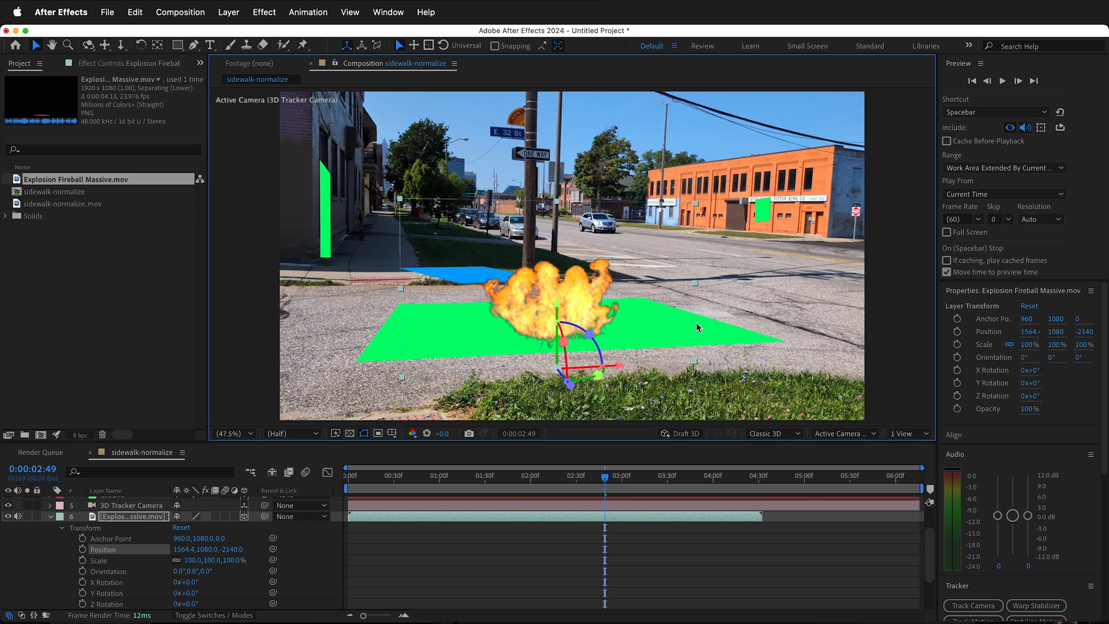
- Scrub through the sidewalk shot to check the explosion timing and the solved track points
drag(604, 475, 581, 475)
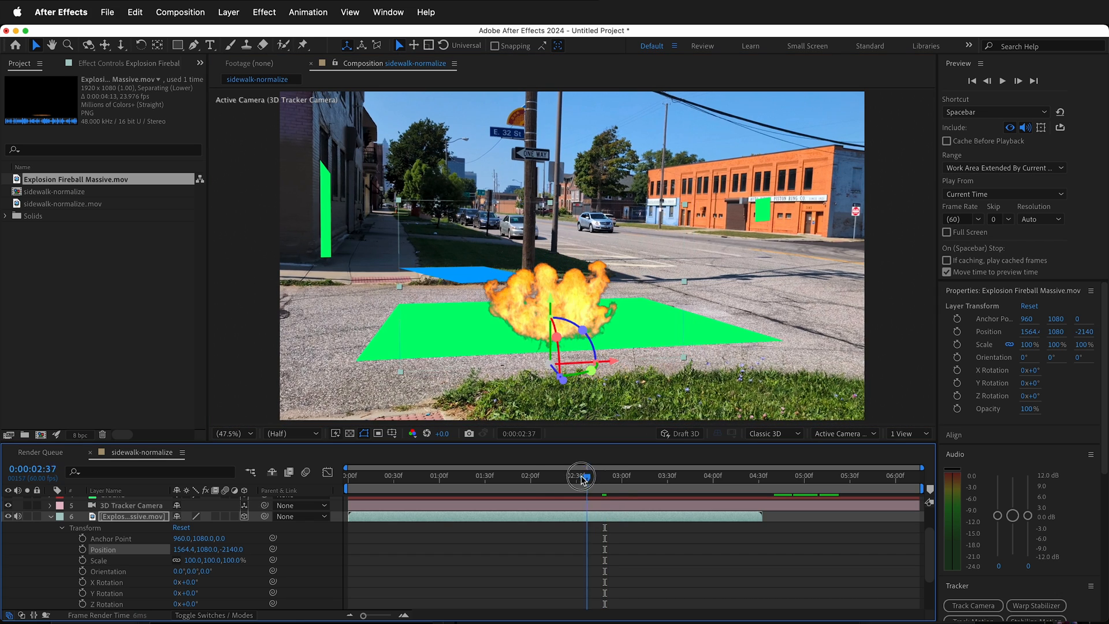
drag(580, 476, 573, 496)
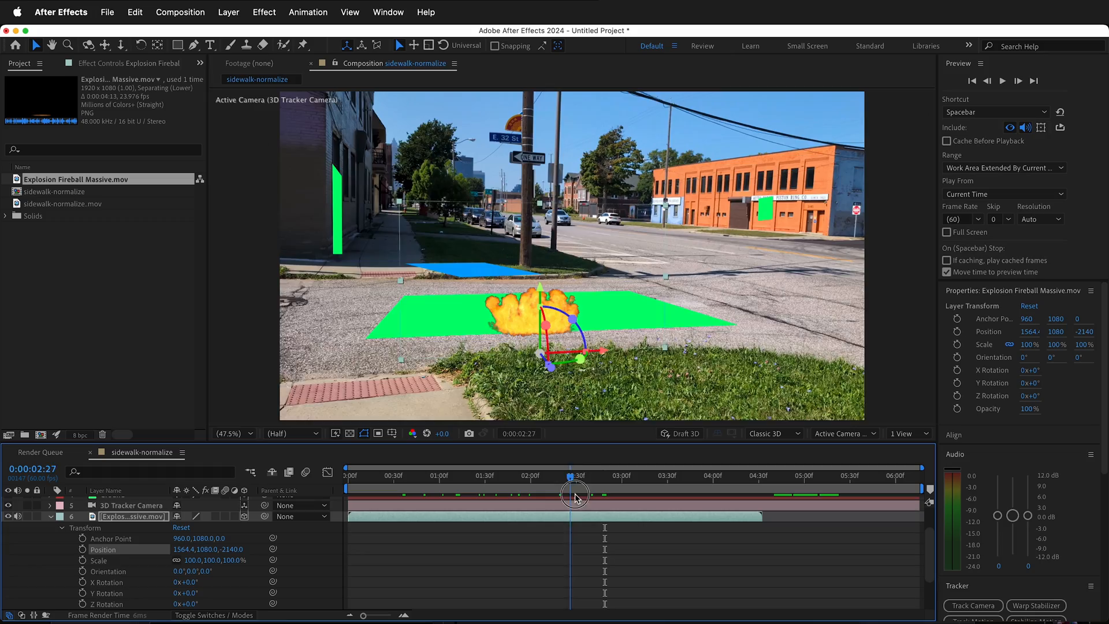
drag(577, 487, 550, 487)
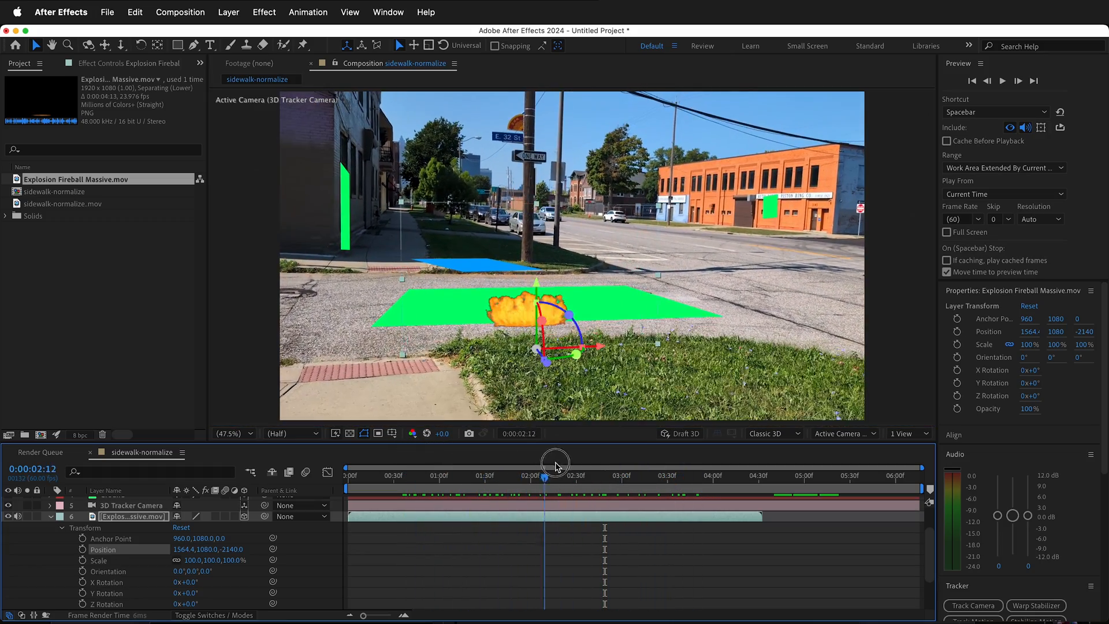
drag(545, 477, 703, 478)
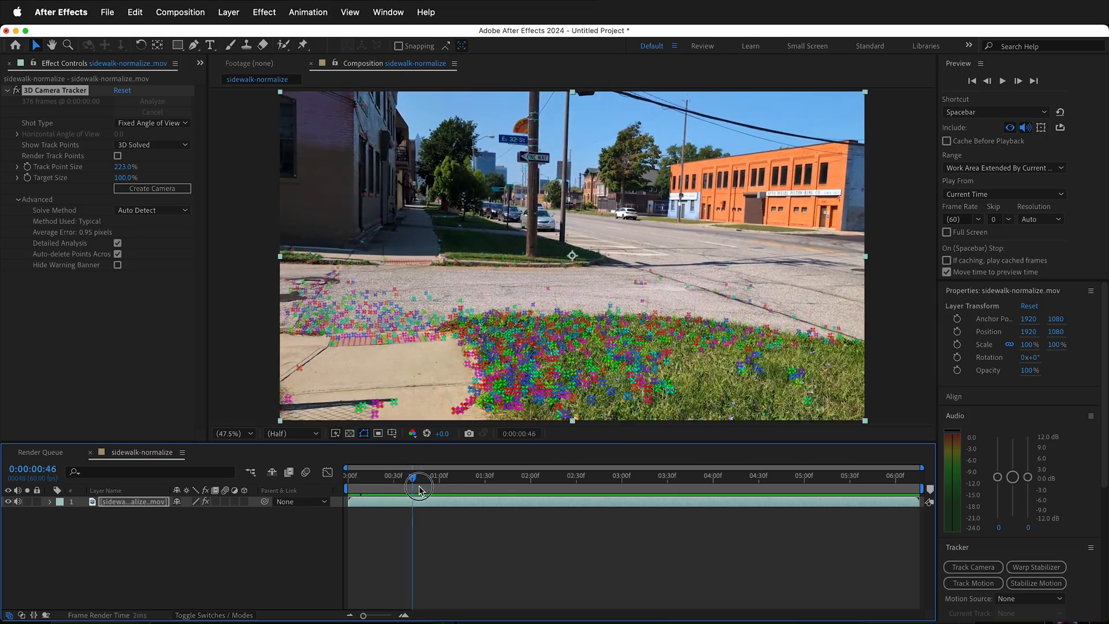
drag(419, 484, 695, 483)
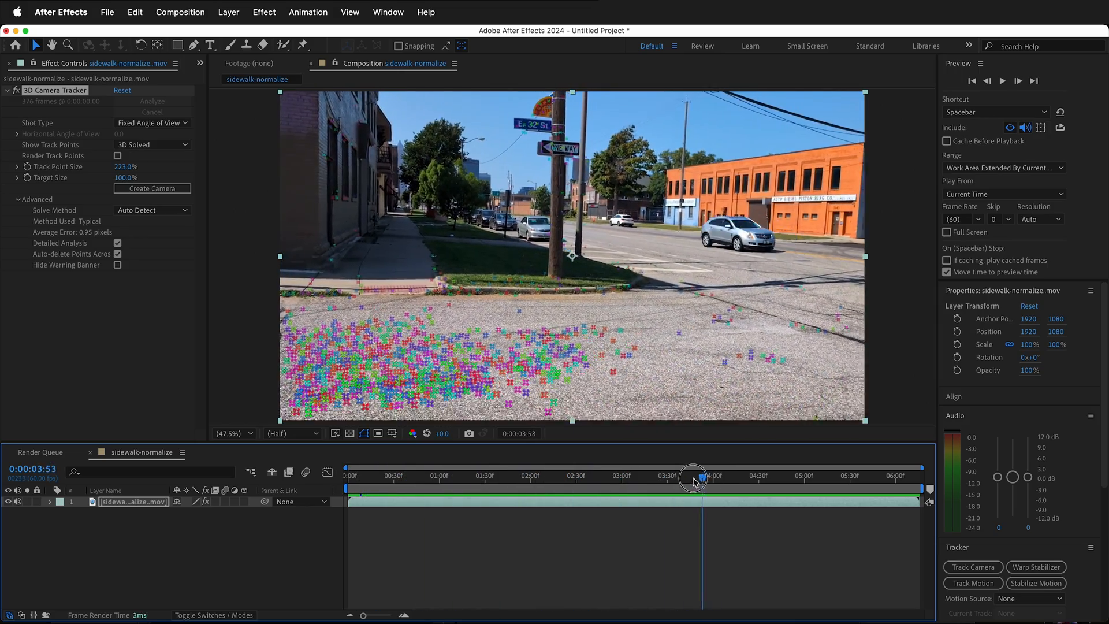
drag(696, 481, 453, 481)
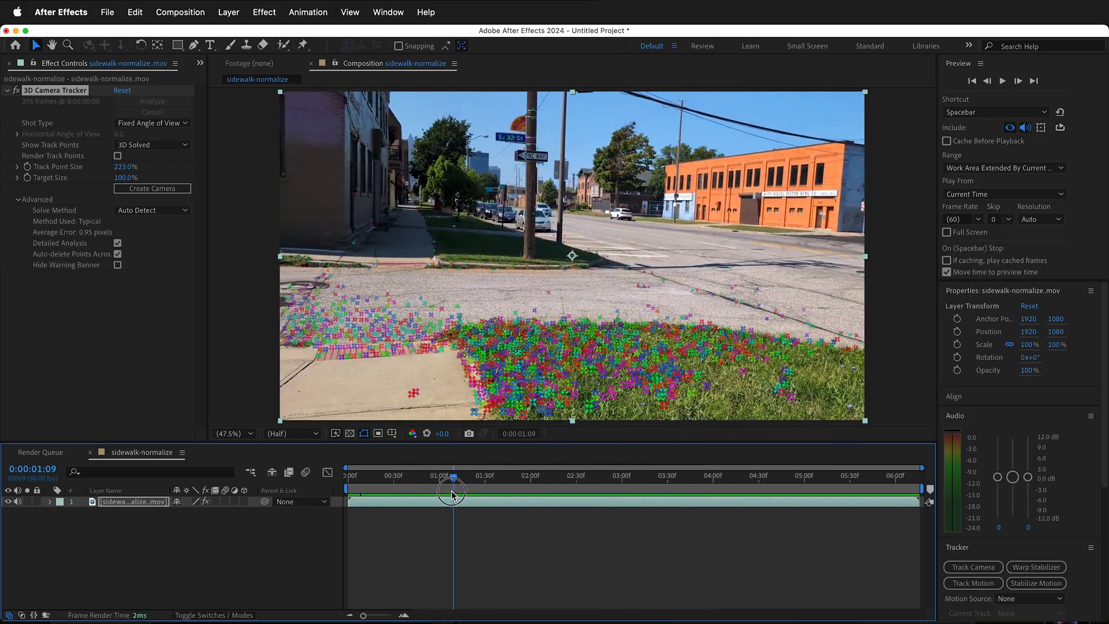
drag(452, 488, 729, 488)
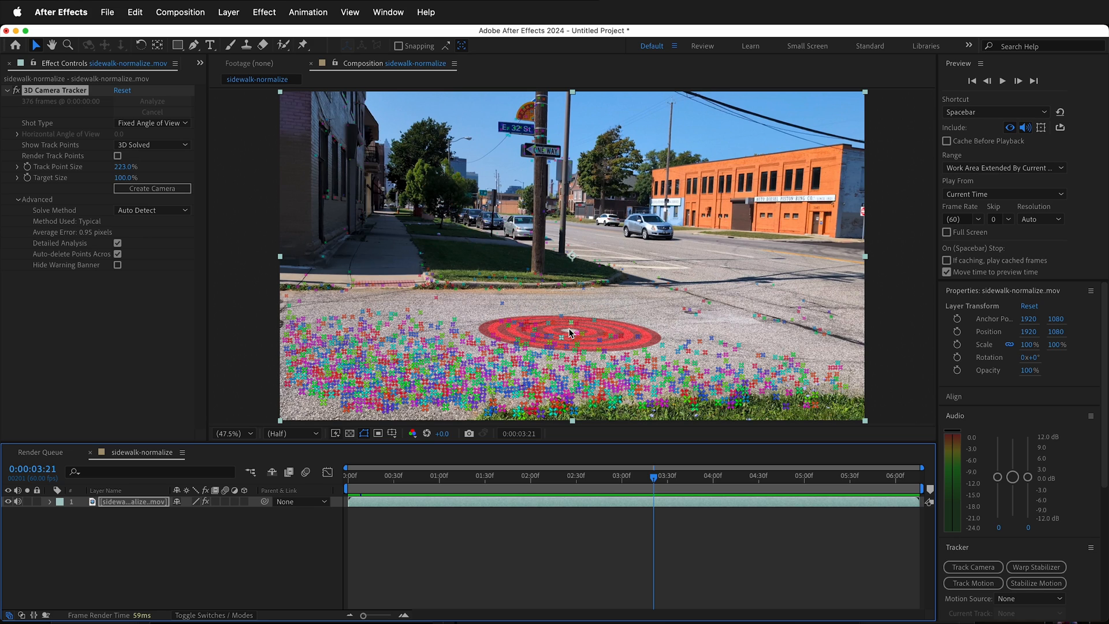
mouse_move(573, 334)
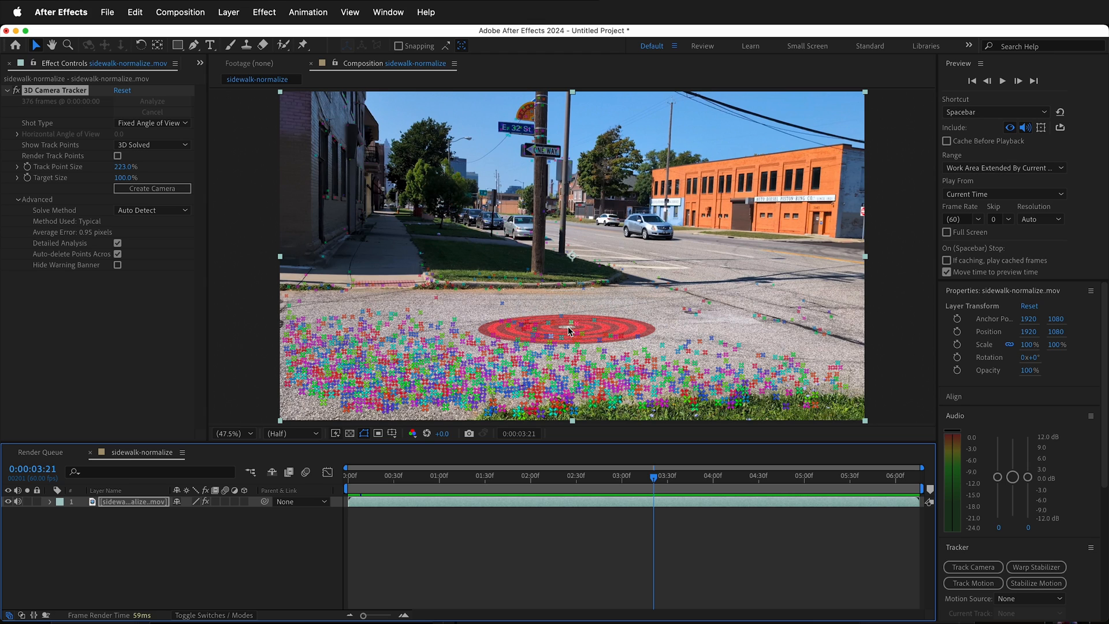
- Create a tracked solid and 3D tracker camera at the chosen road track point
right_click(569, 331)
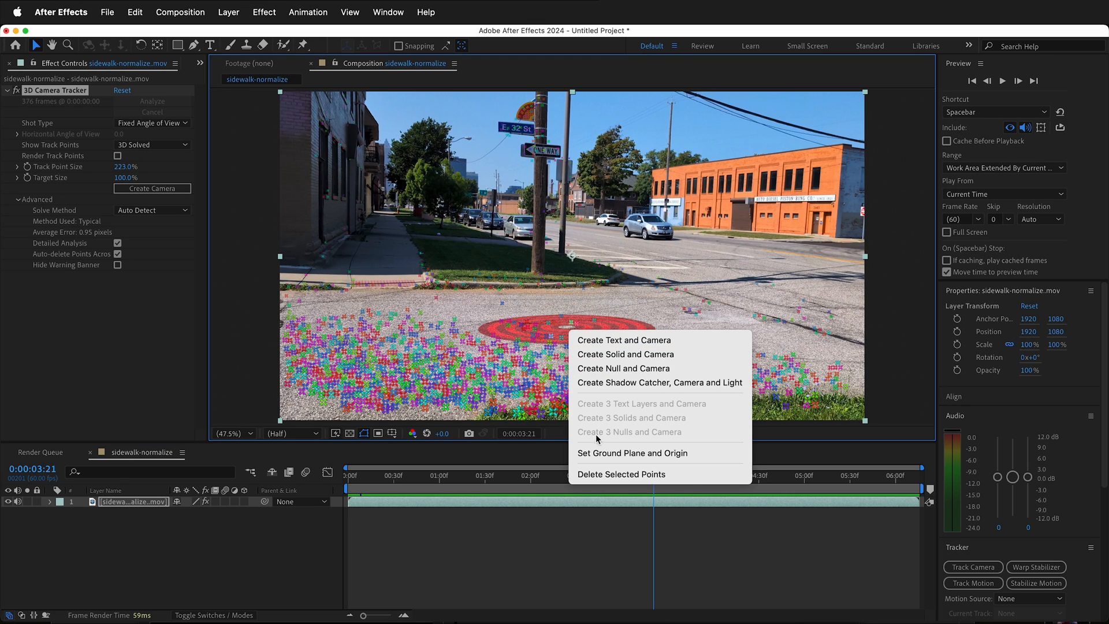
click(568, 332)
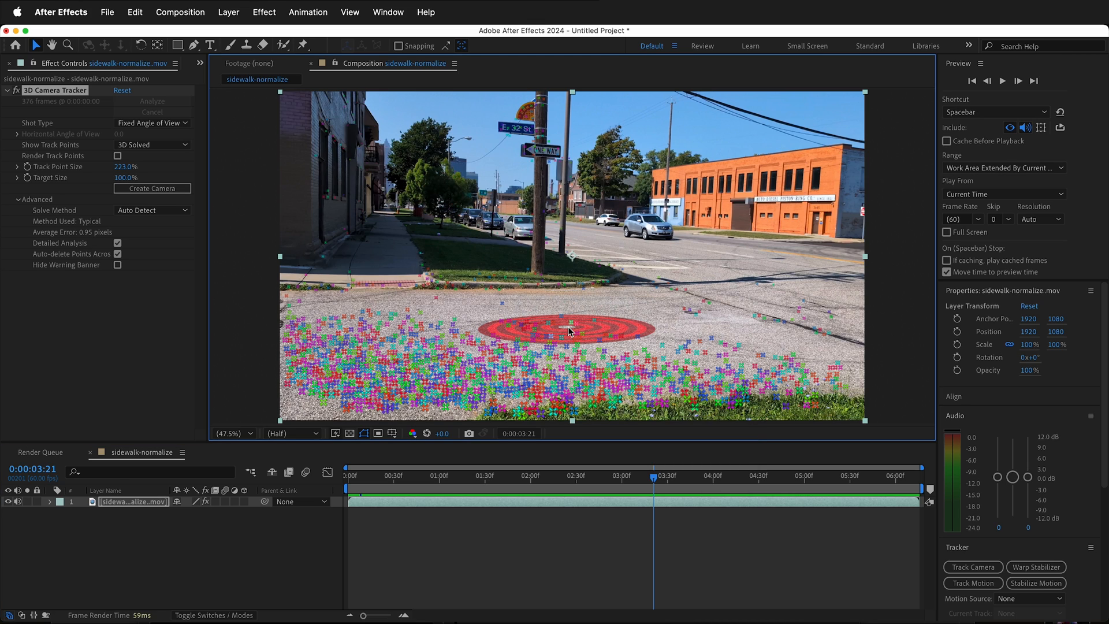
right_click(569, 331)
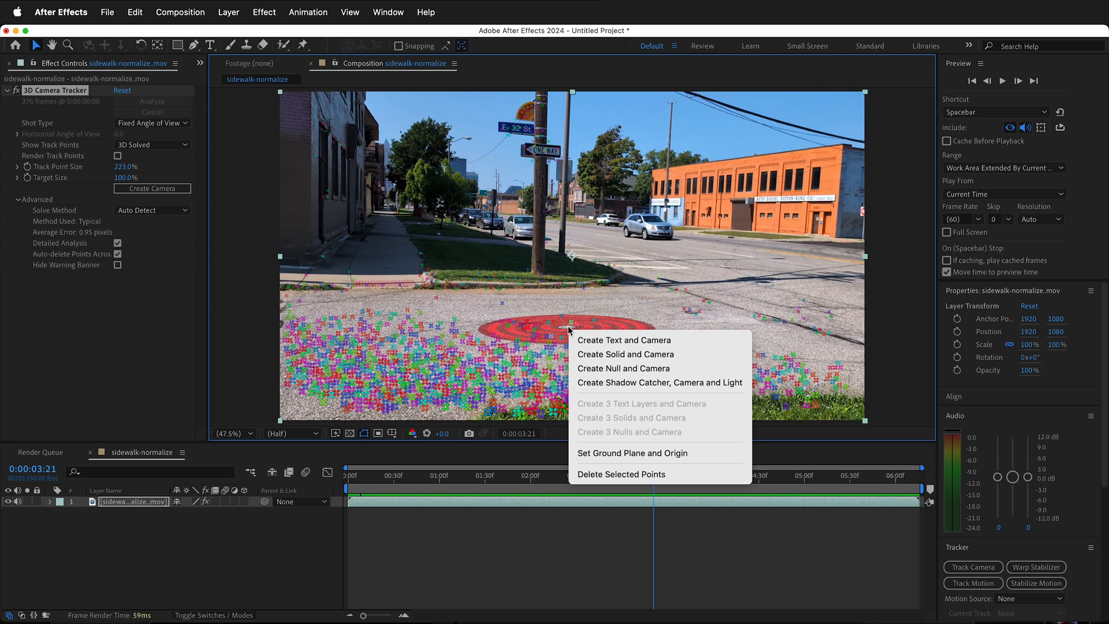
mouse_move(635, 369)
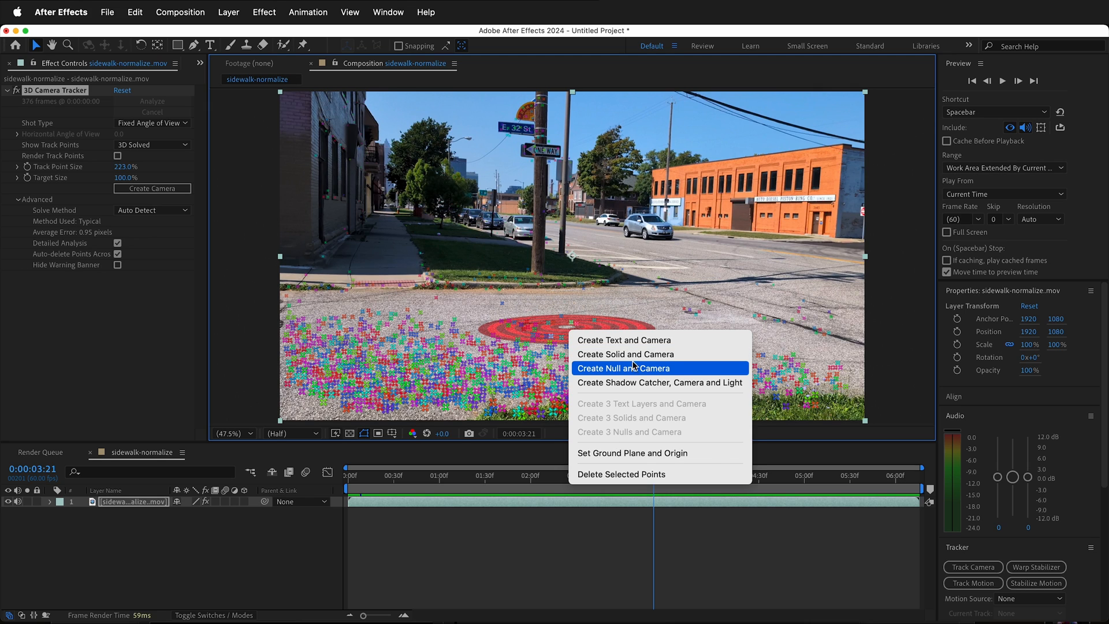
click(623, 369)
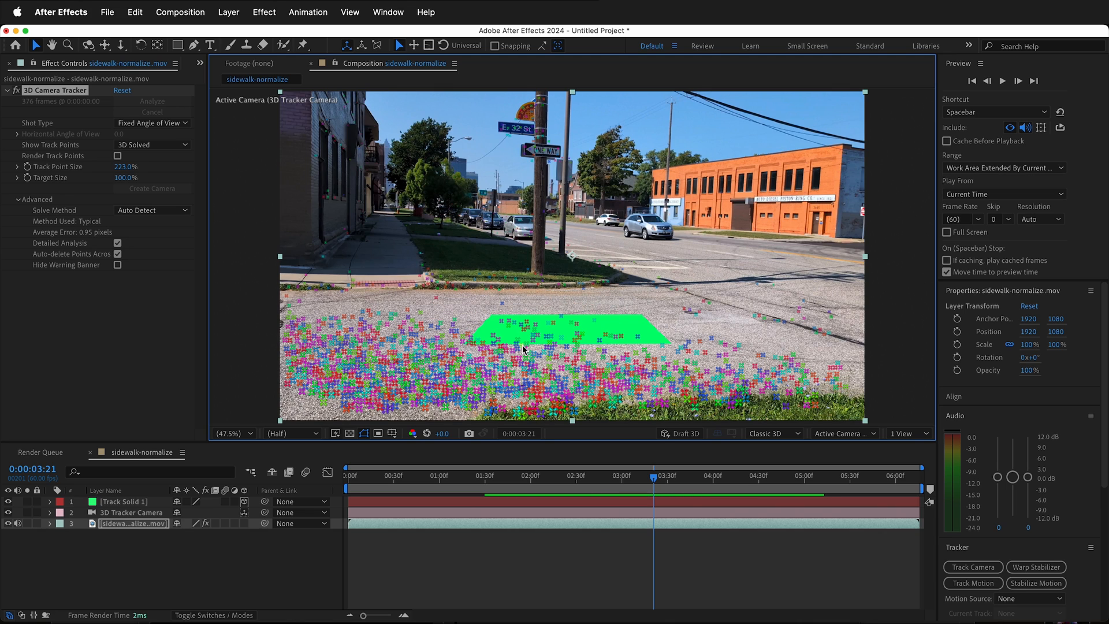
- Rename the solid Ground, set it as ground plane and origin, and scale it to 196%
click(122, 501)
text(Ground)
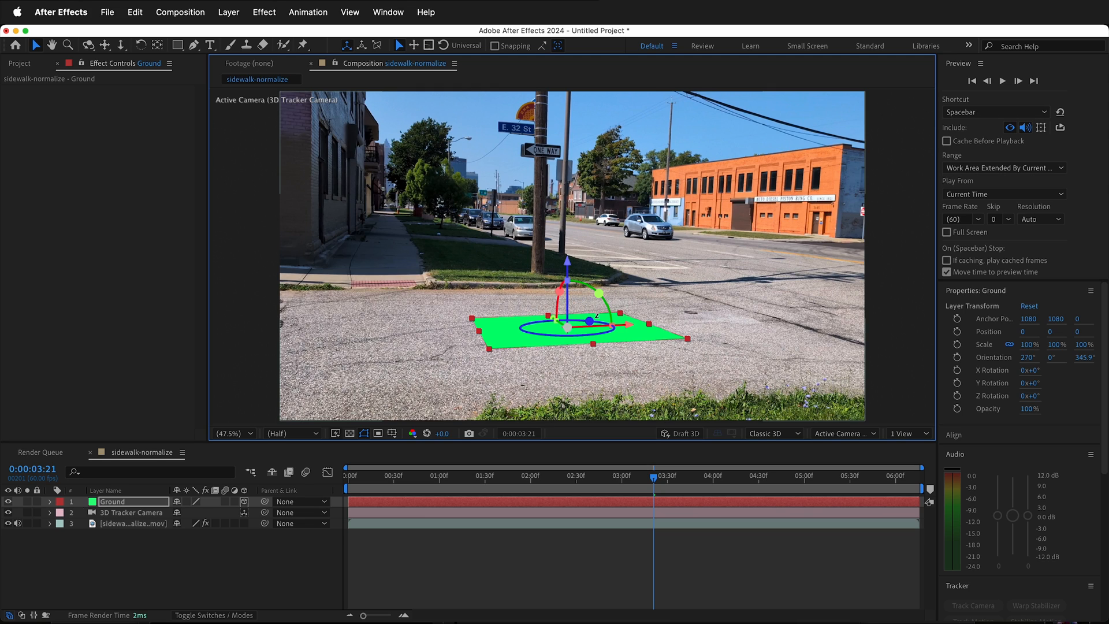
click(52, 501)
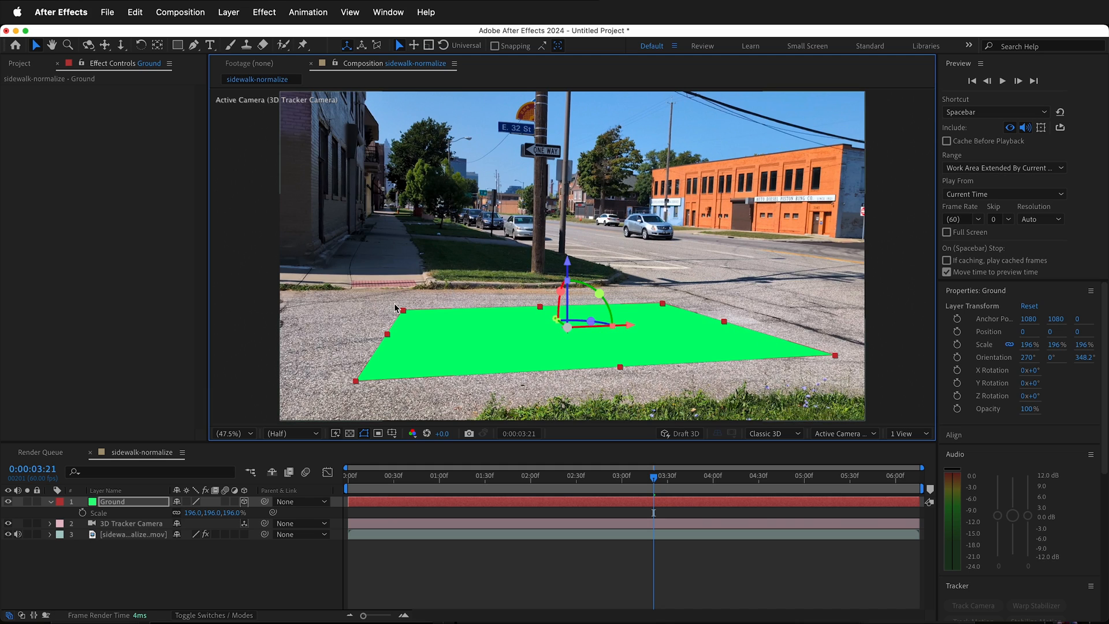
click(125, 534)
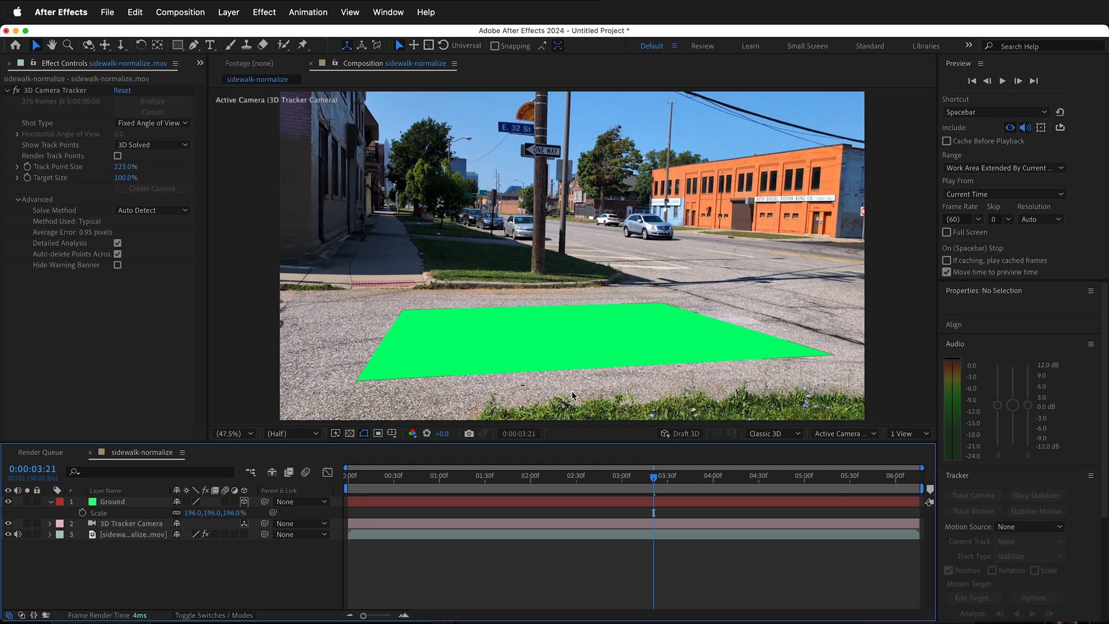
- Create a tracked solid on the building wall and scrub to check it sticks
click(123, 534)
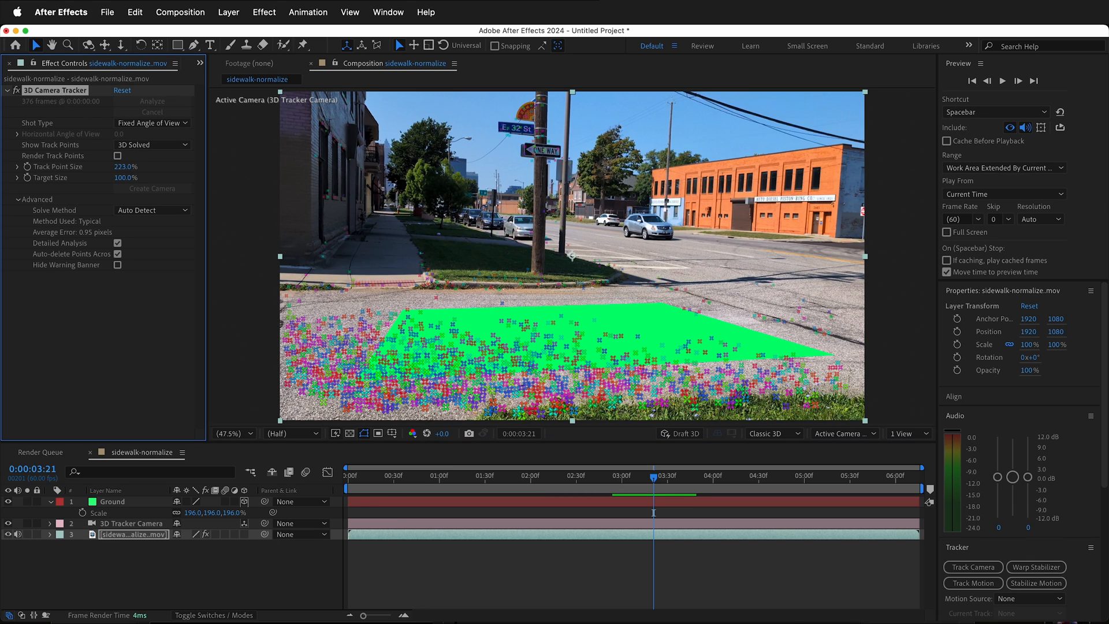
mouse_move(590, 115)
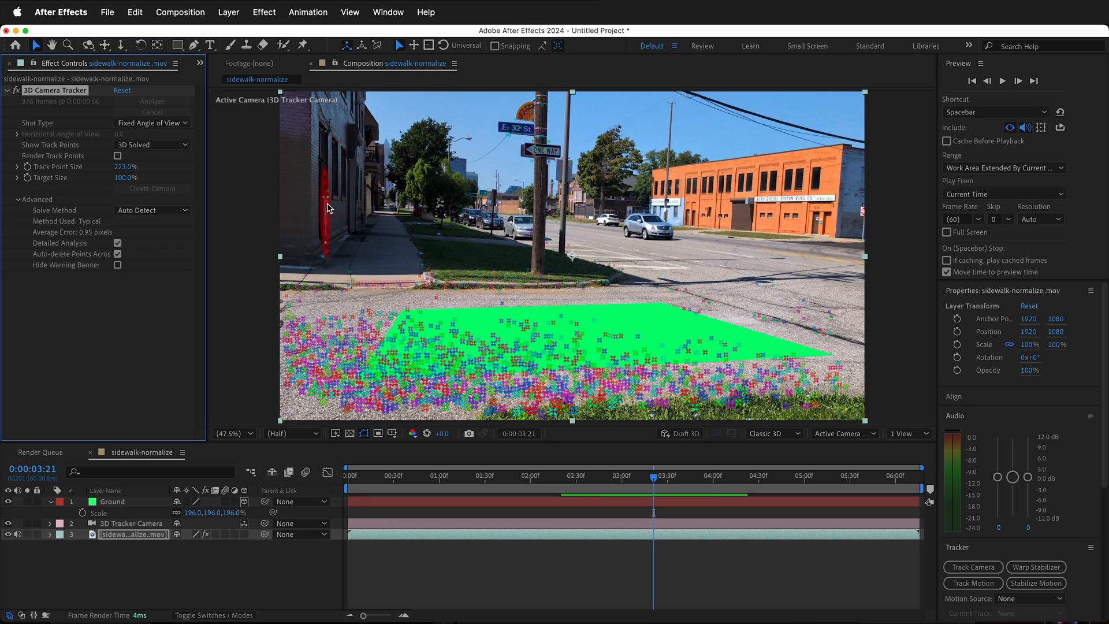
right_click(329, 208)
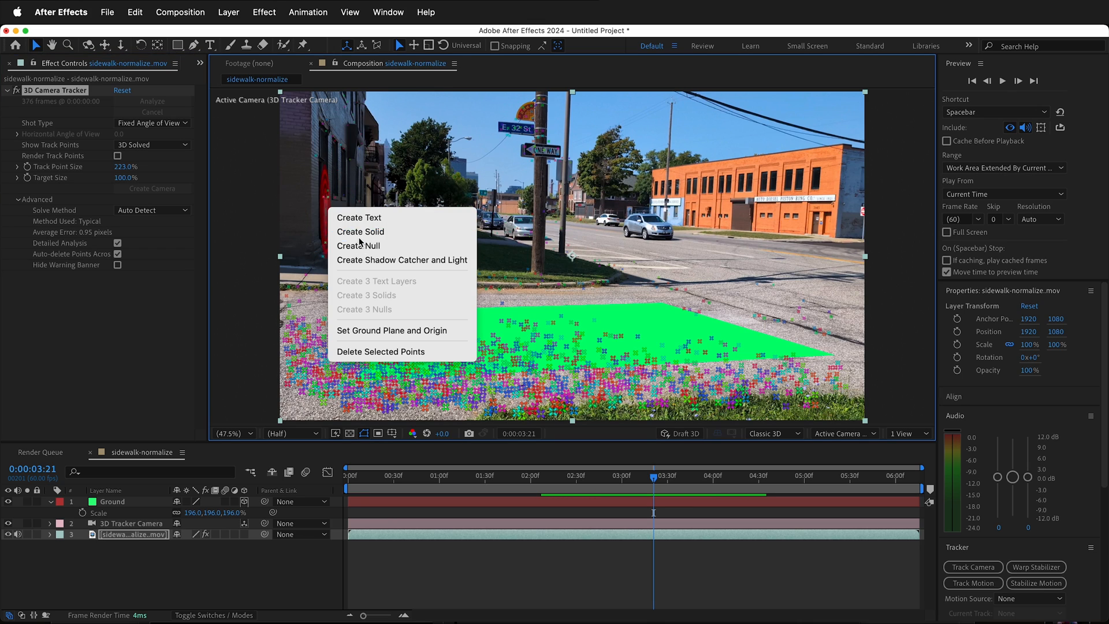
click(360, 231)
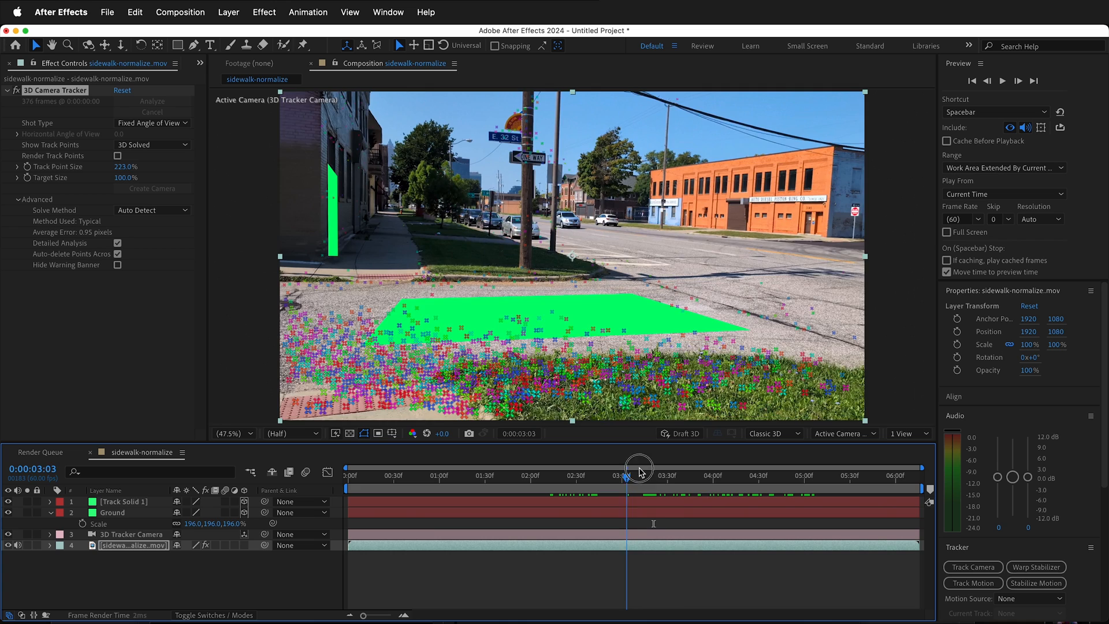
drag(639, 467, 805, 474)
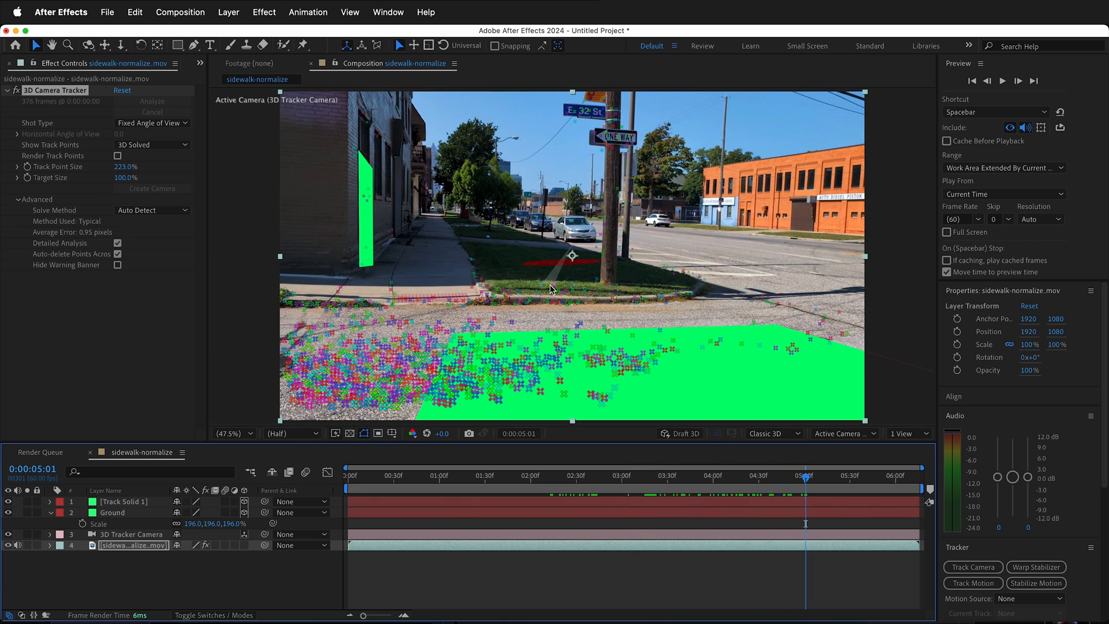
- Create tracked solids on the sidewalk near the pole and on the orange building wall
right_click(552, 289)
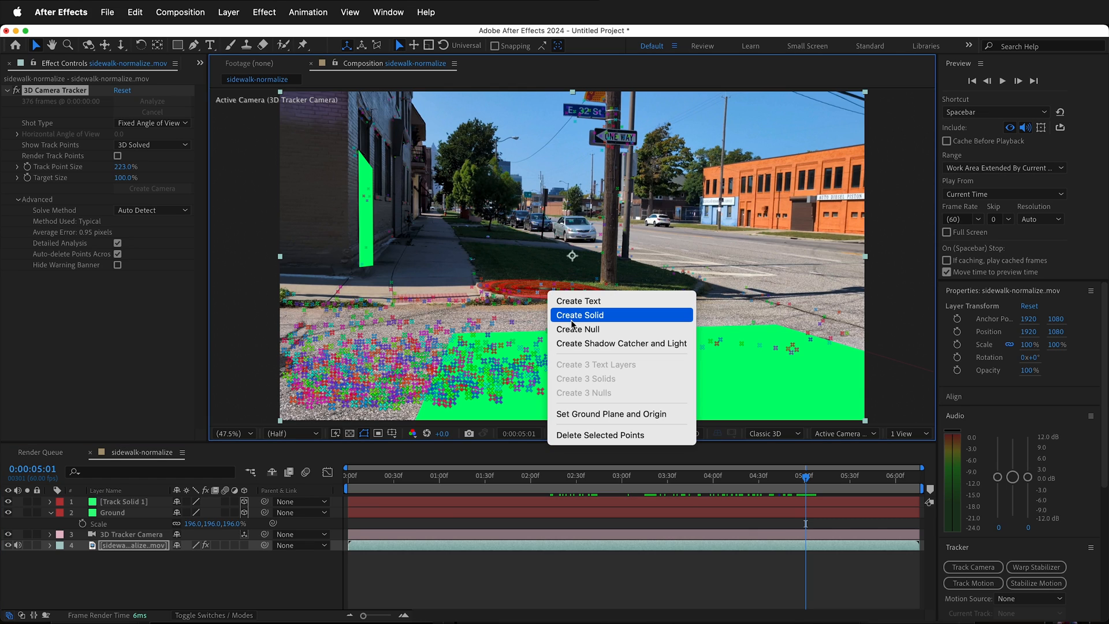
click(580, 314)
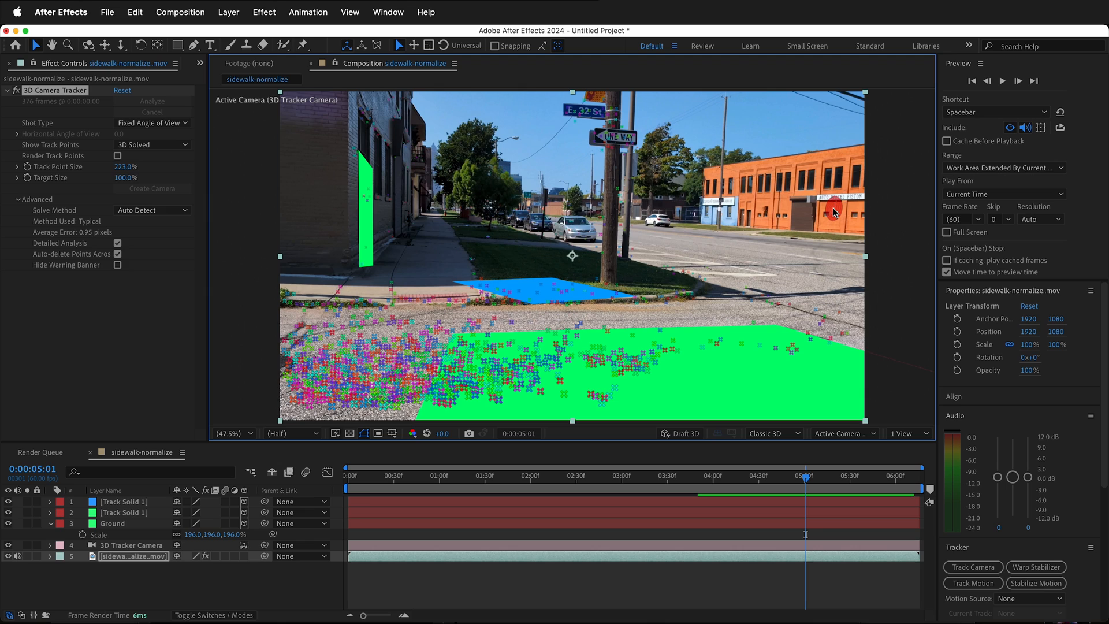
right_click(834, 213)
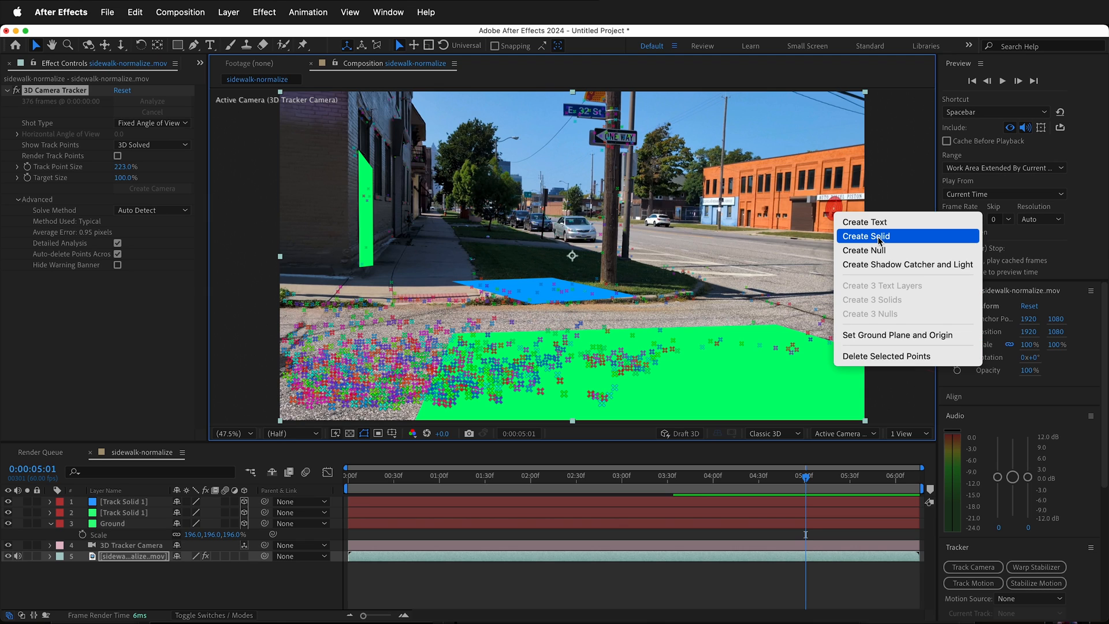
click(866, 235)
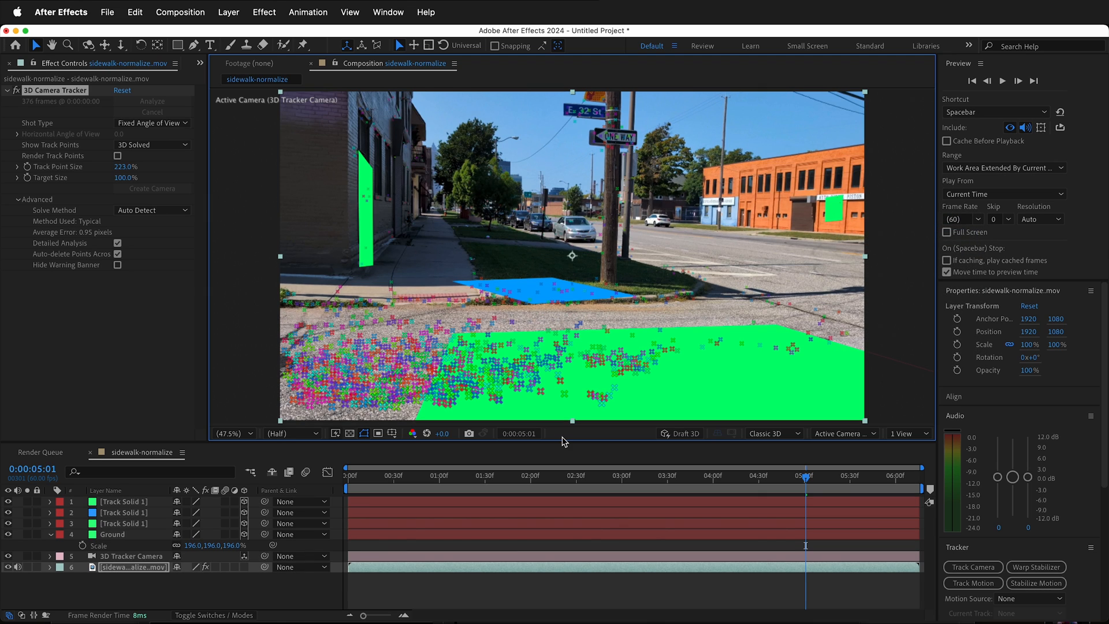
mouse_move(252, 455)
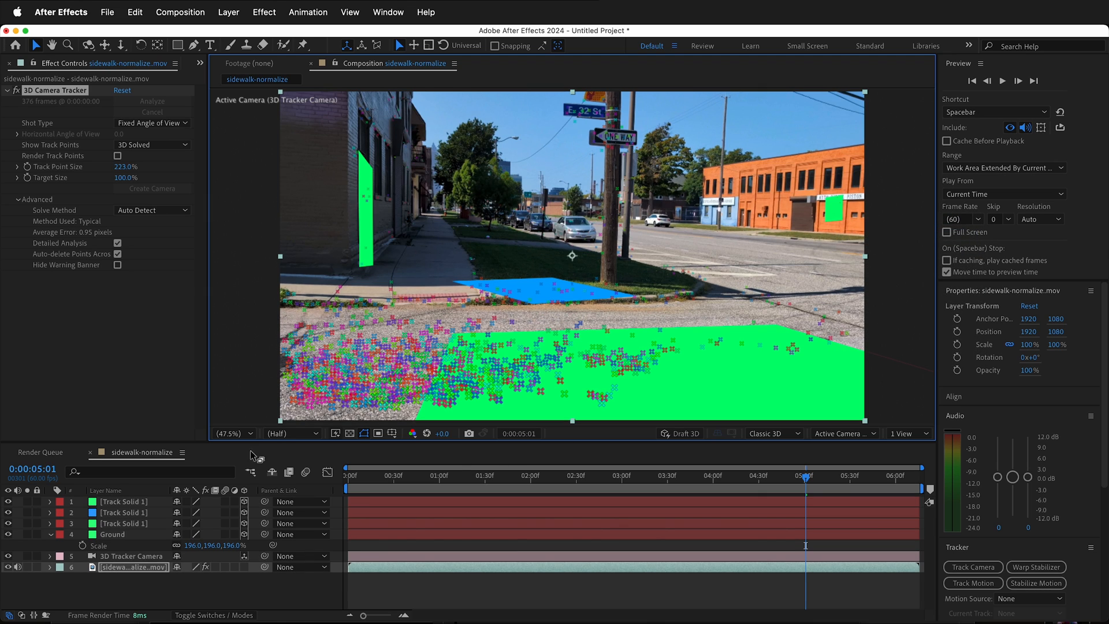
- Parent the tracked solids and camera to Ground, then reset Ground's position and orientation values
click(122, 524)
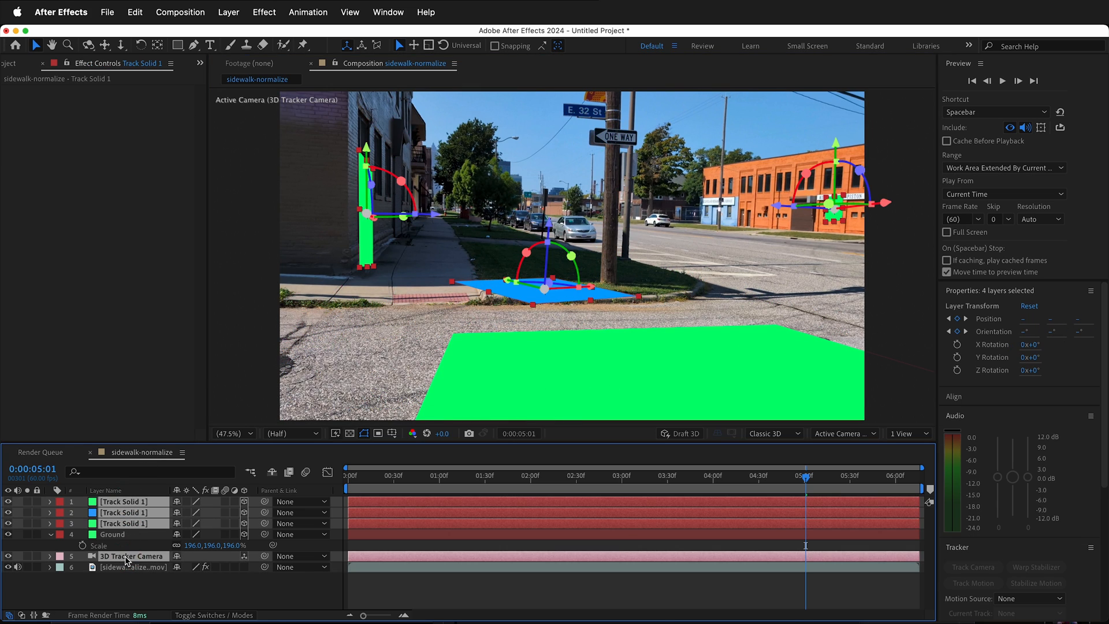
mouse_move(269, 523)
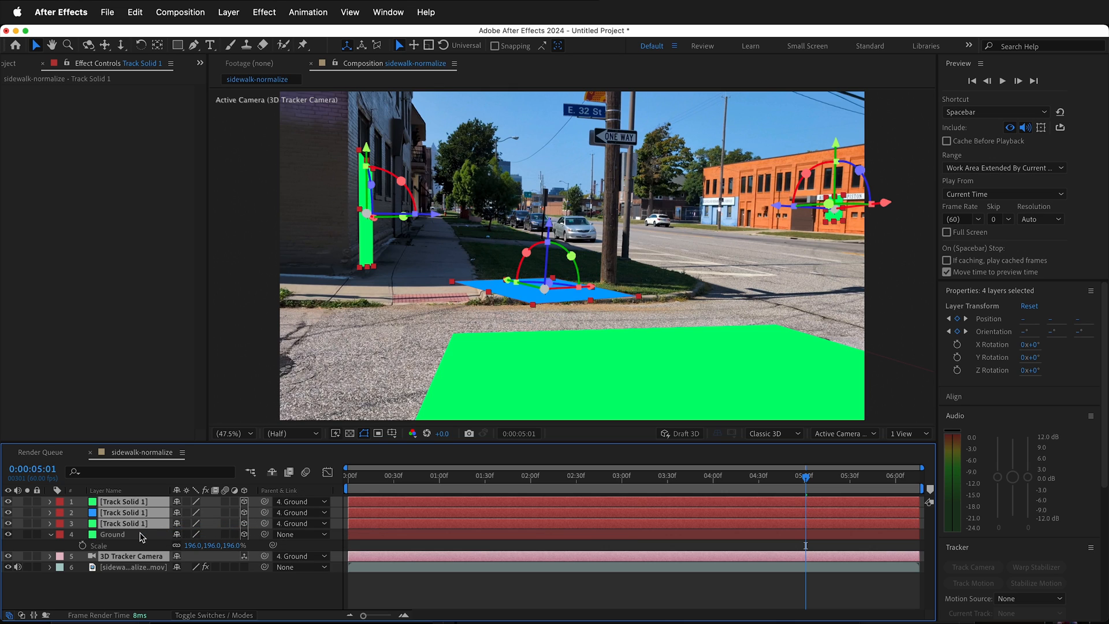
click(113, 533)
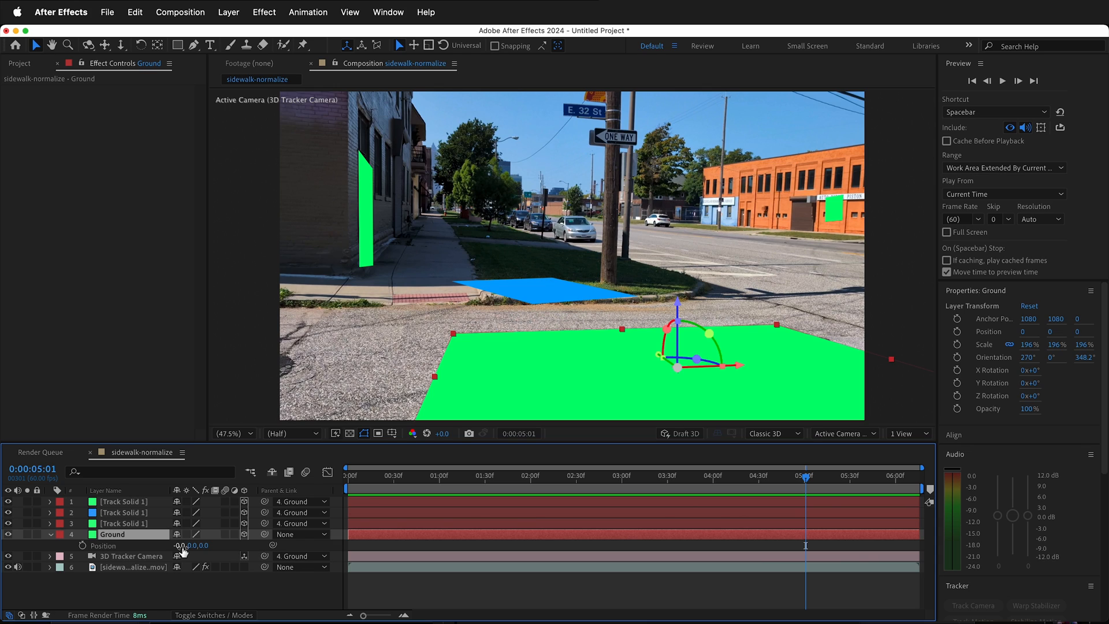
double_click(183, 545)
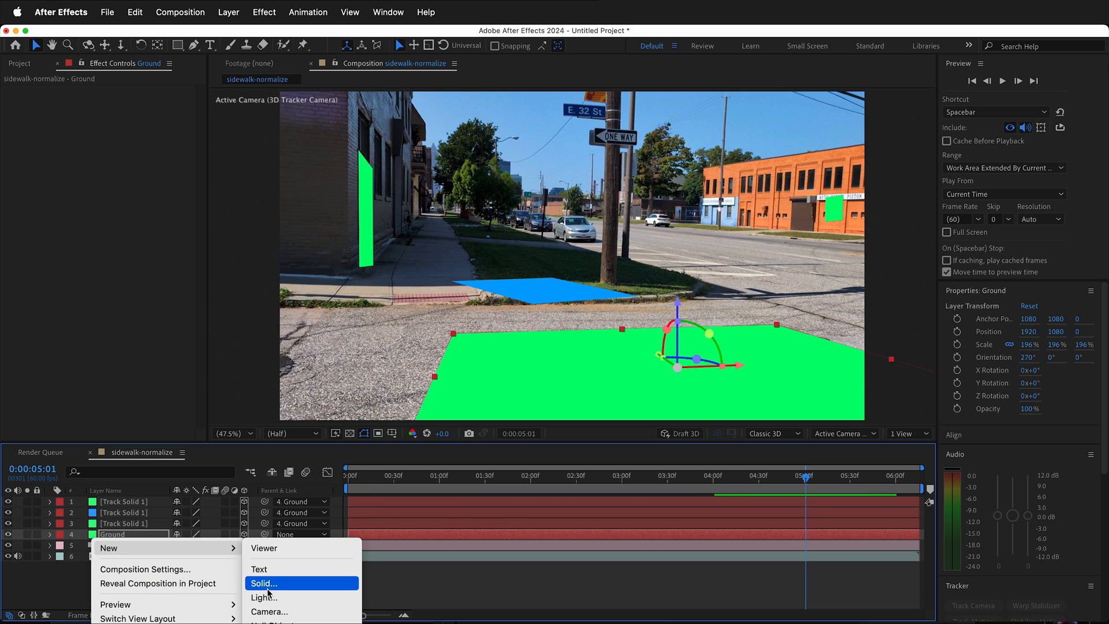
- Add a new comp-size Magenta Solid 1 layer to the composition
click(267, 583)
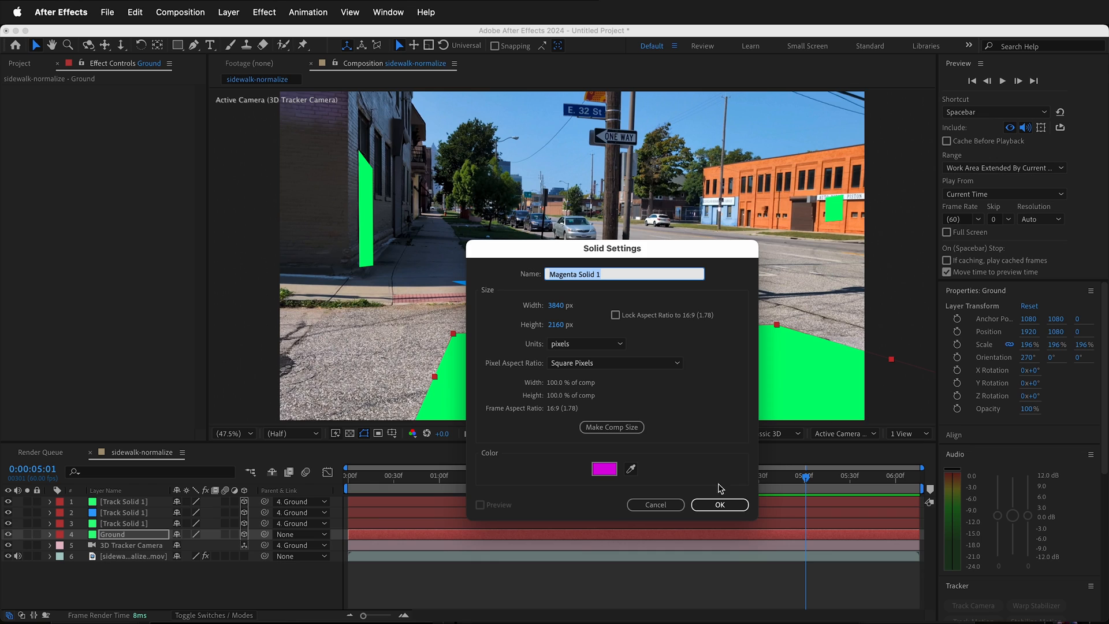
click(720, 504)
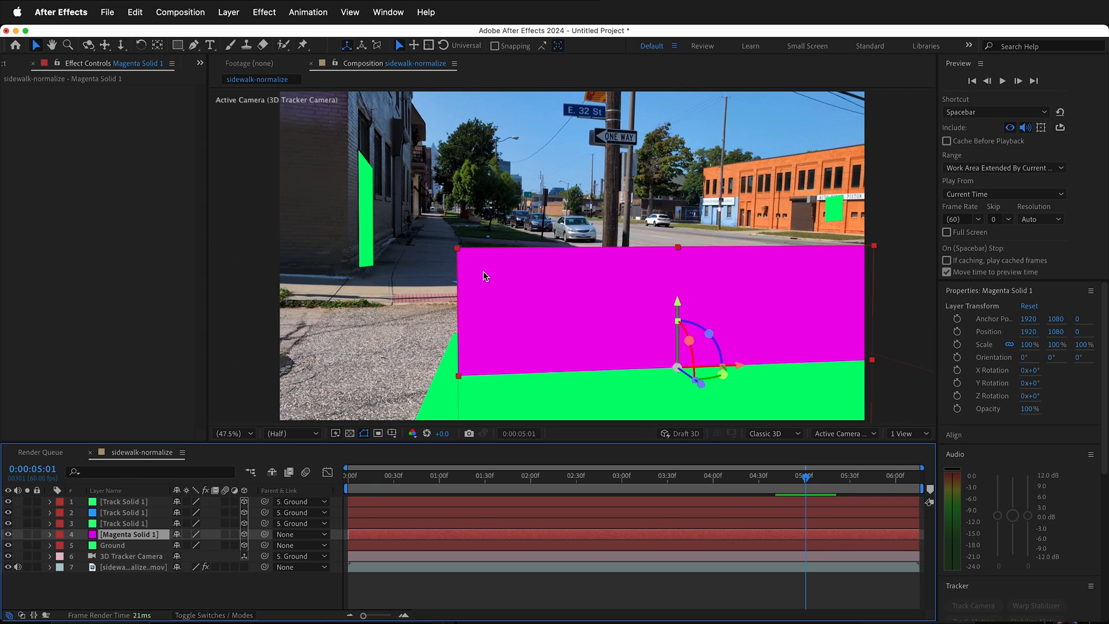
mouse_move(626, 284)
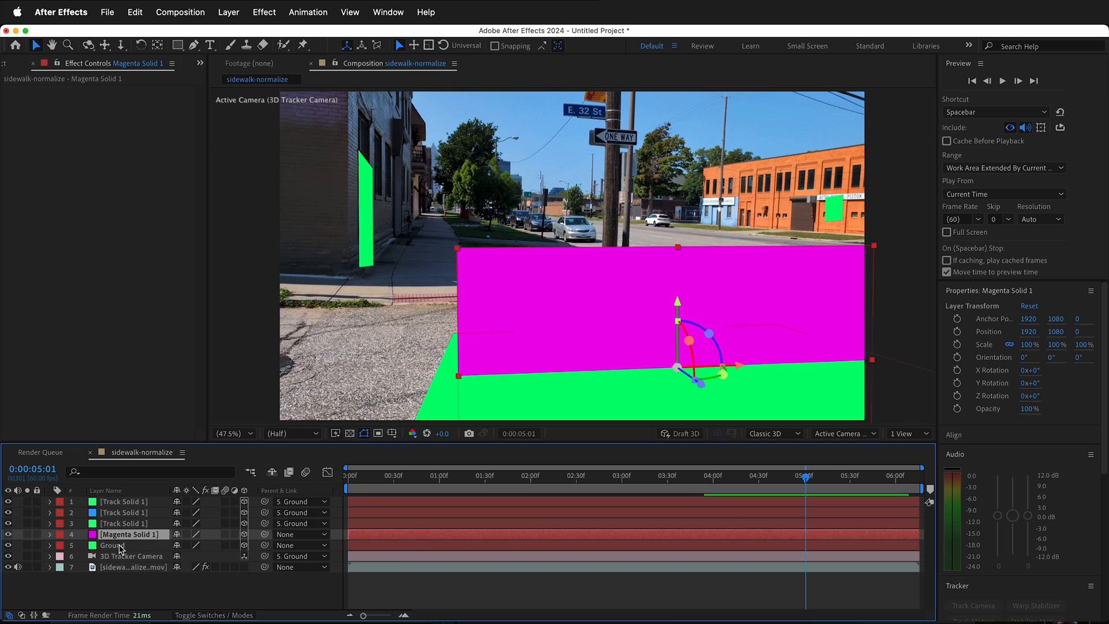
- Scale the Ground solid up to 210%
click(109, 546)
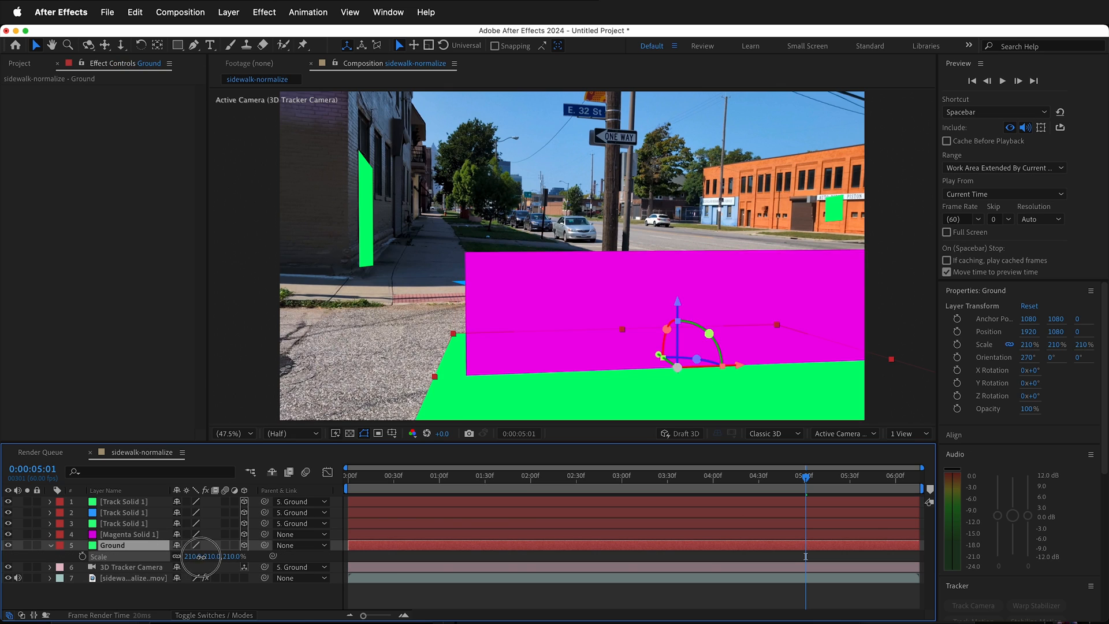
drag(212, 555, 183, 556)
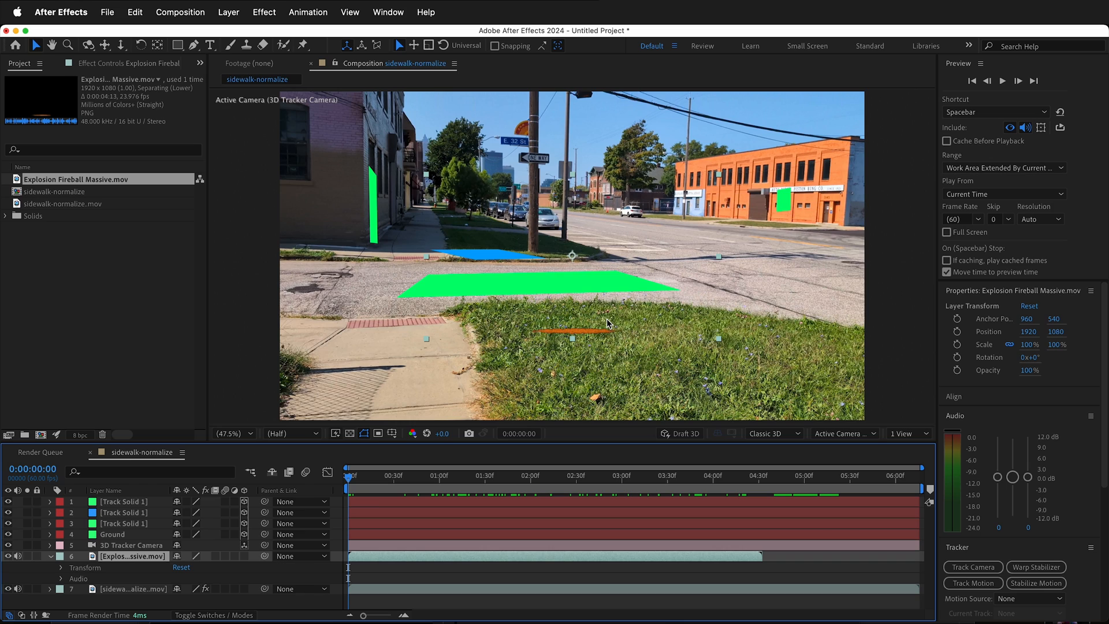
- Set the explosion layer's Anchor Point Y to 1080 so it sits on its bottom edge
click(56, 567)
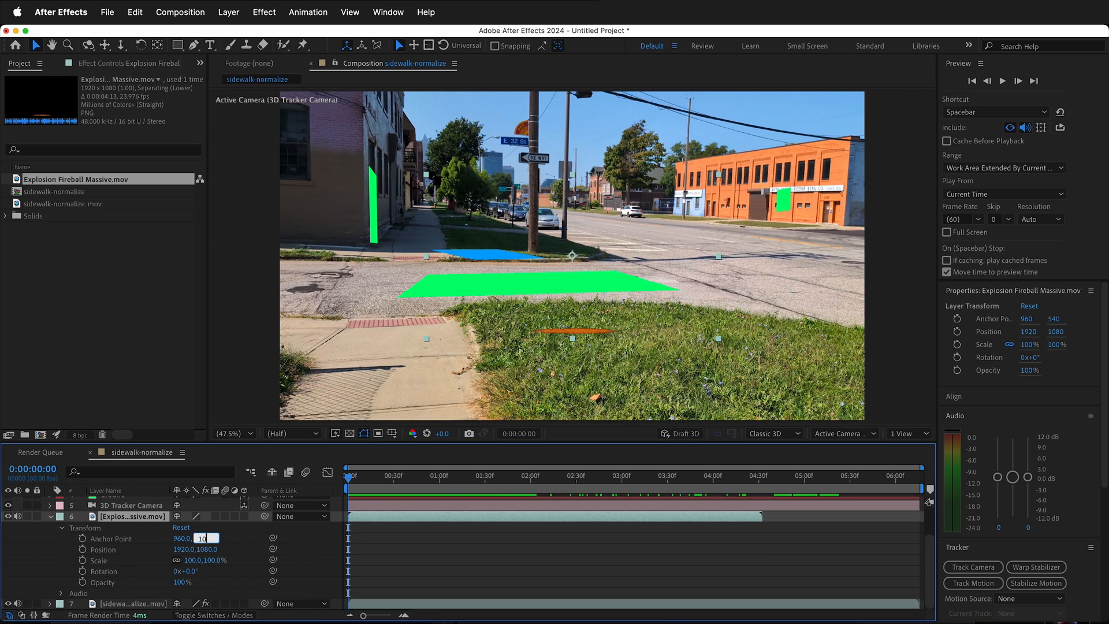
text(1080.0)
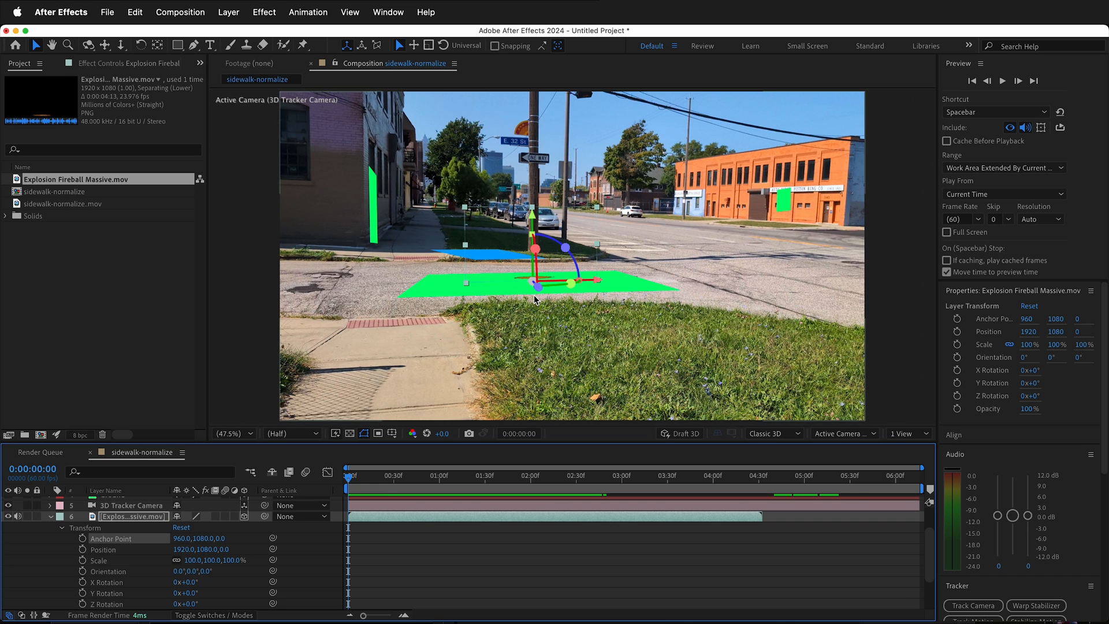
mouse_move(374, 537)
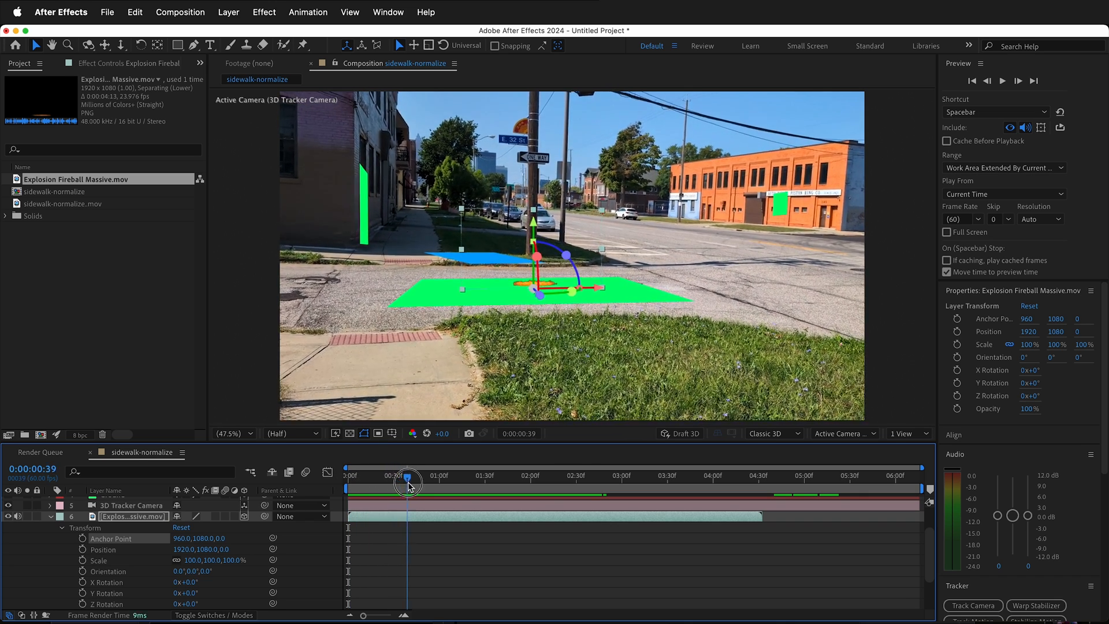
- Move the fireball back along the street toward the blue sidewalk solid and preview it
drag(409, 487, 616, 486)
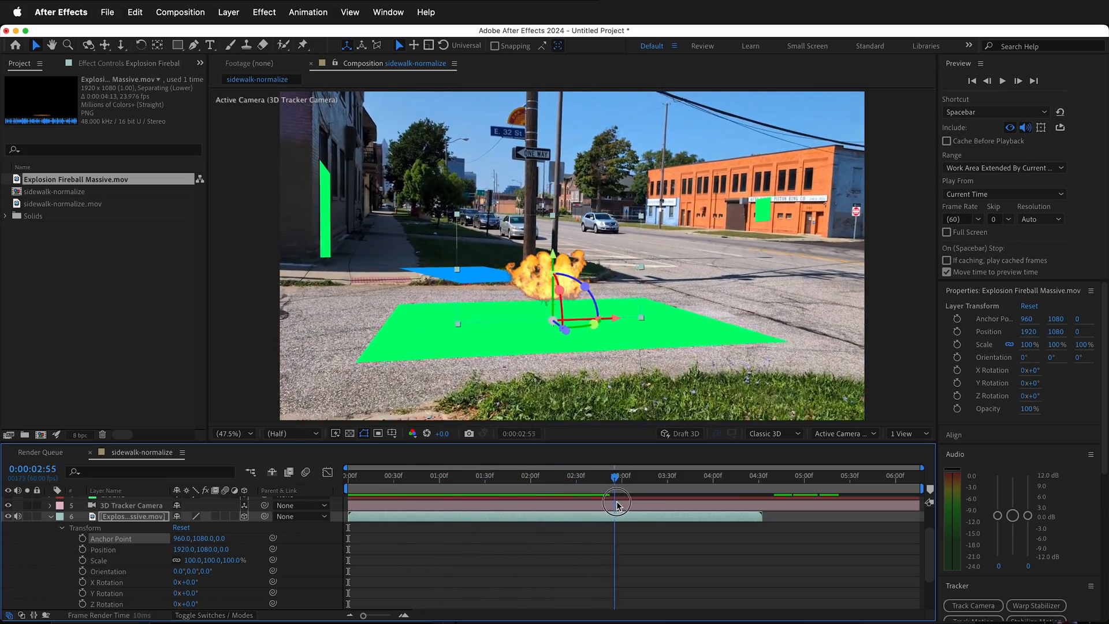
drag(616, 493, 572, 493)
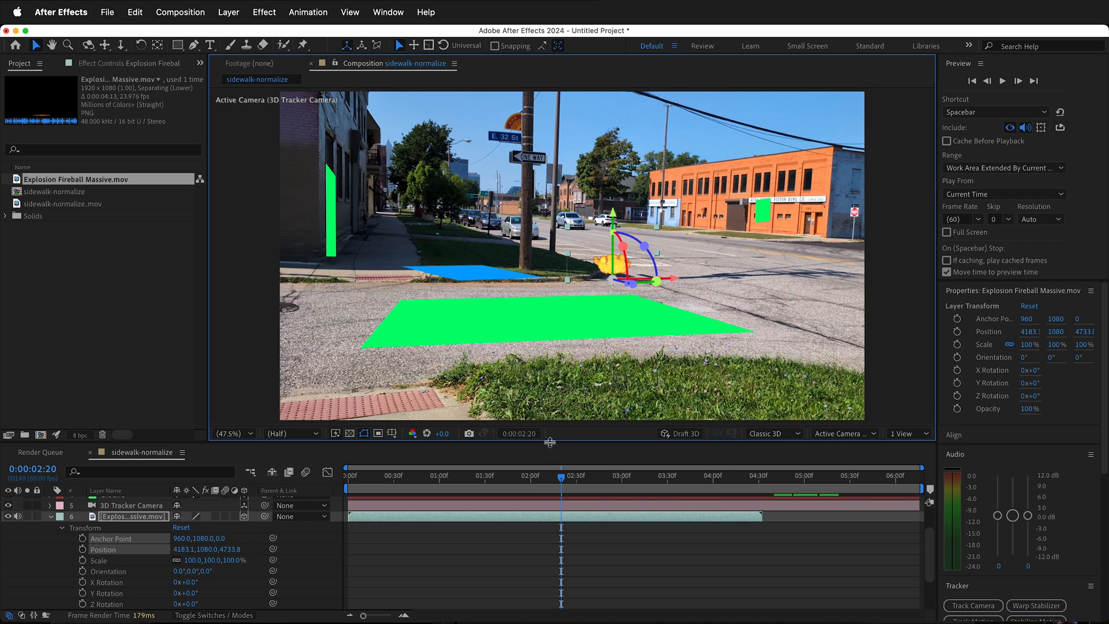
click(562, 477)
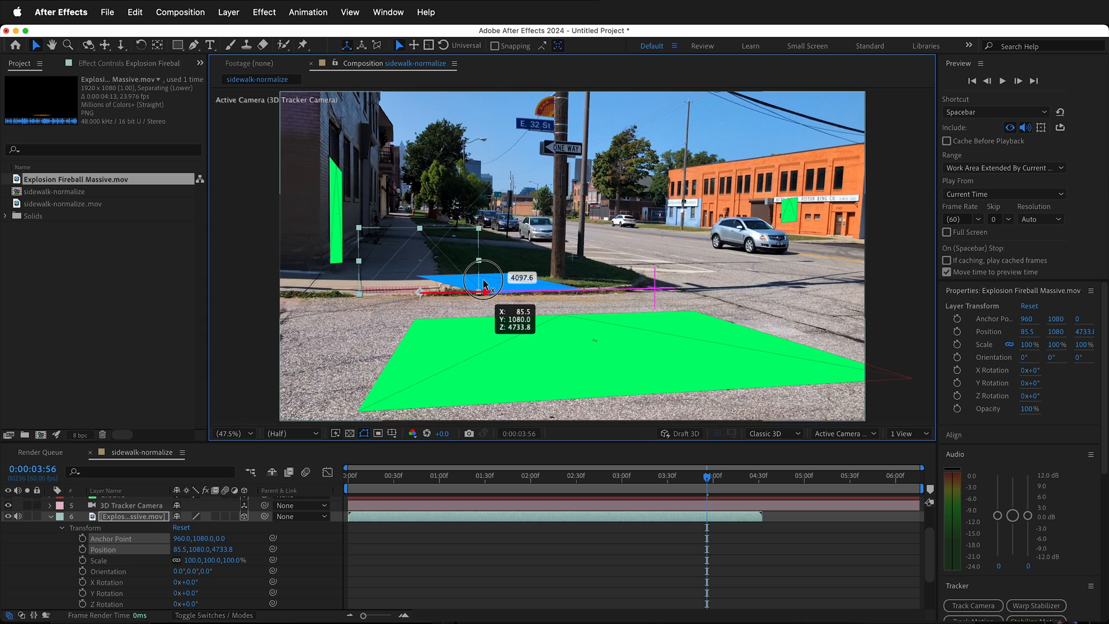
click(346, 477)
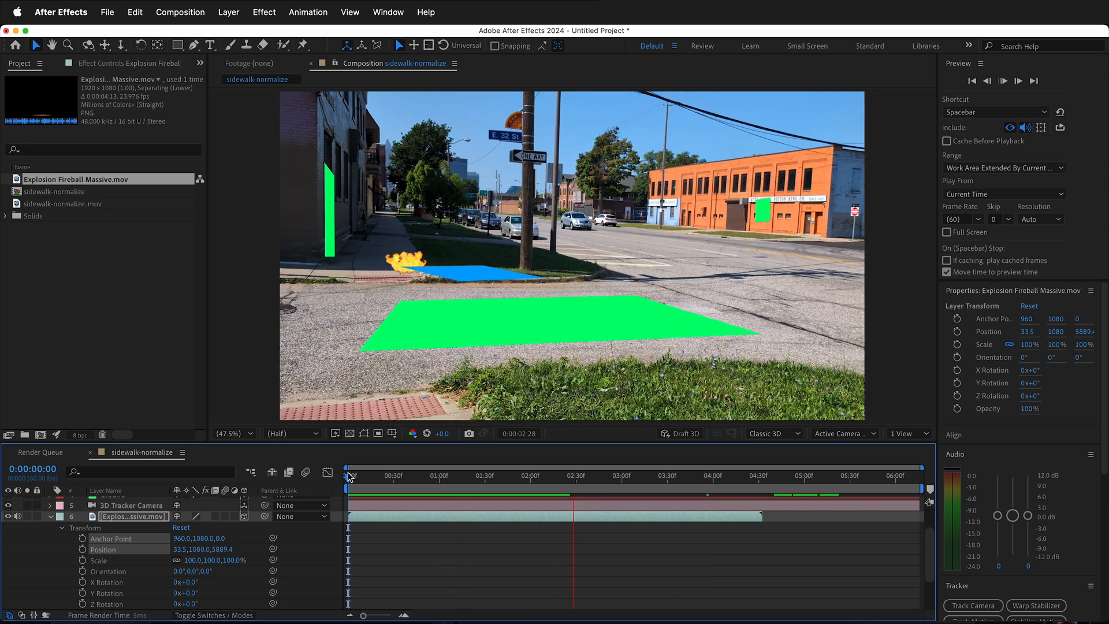
click(594, 476)
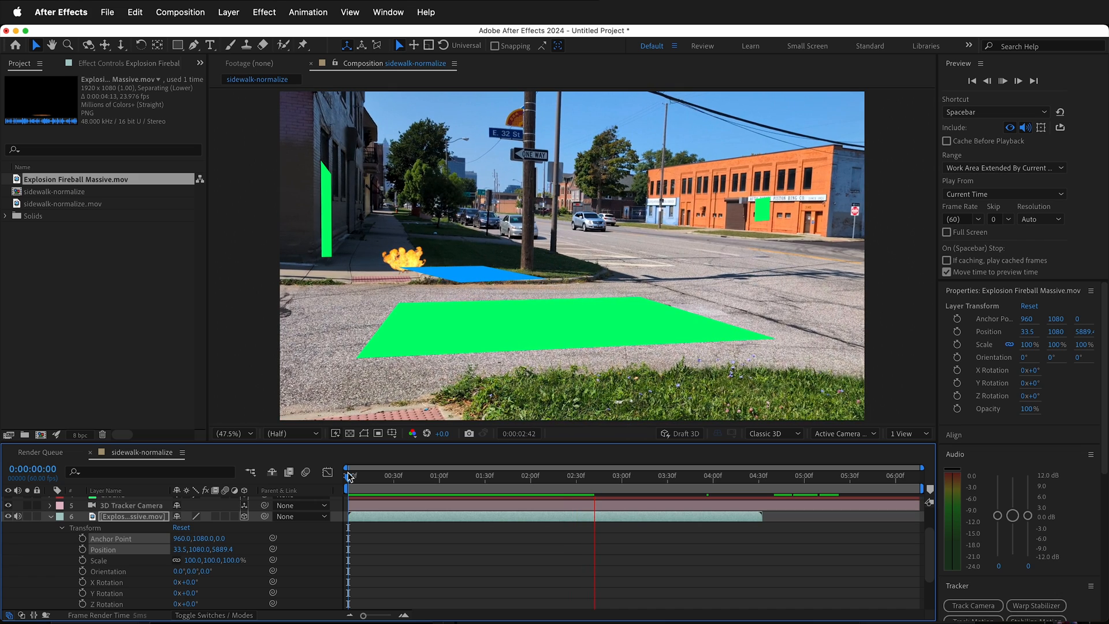